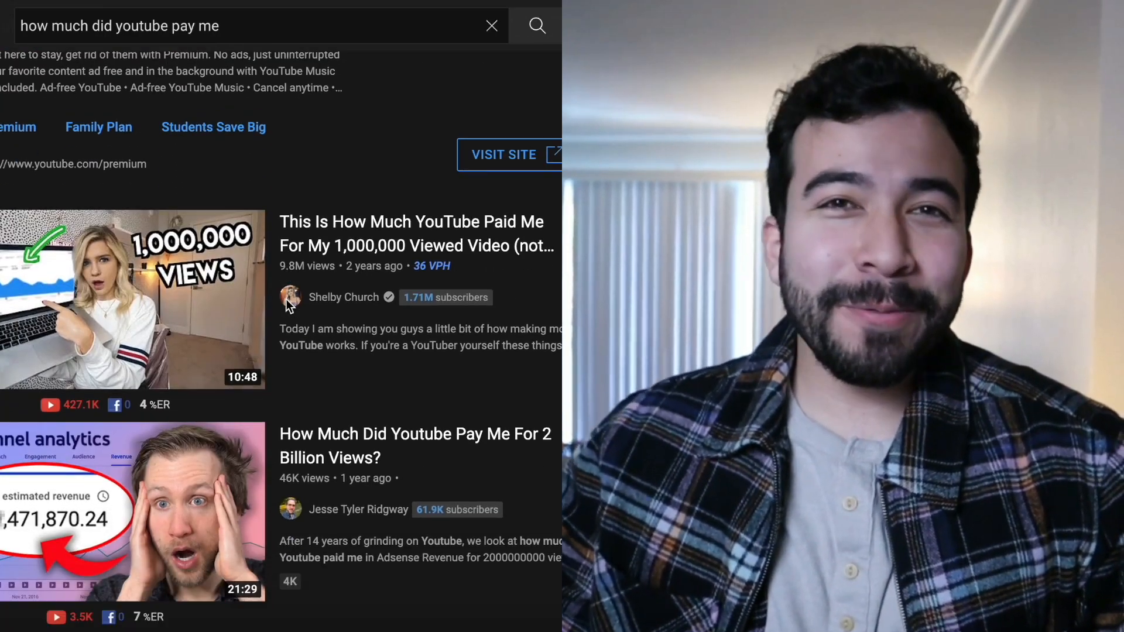
Scroll past PartnerStack's all-time earnings and rewards chart, then start a new Google tab.
{"action": "scroll", "scroll_direction": "down", "scroll_amount": 3}
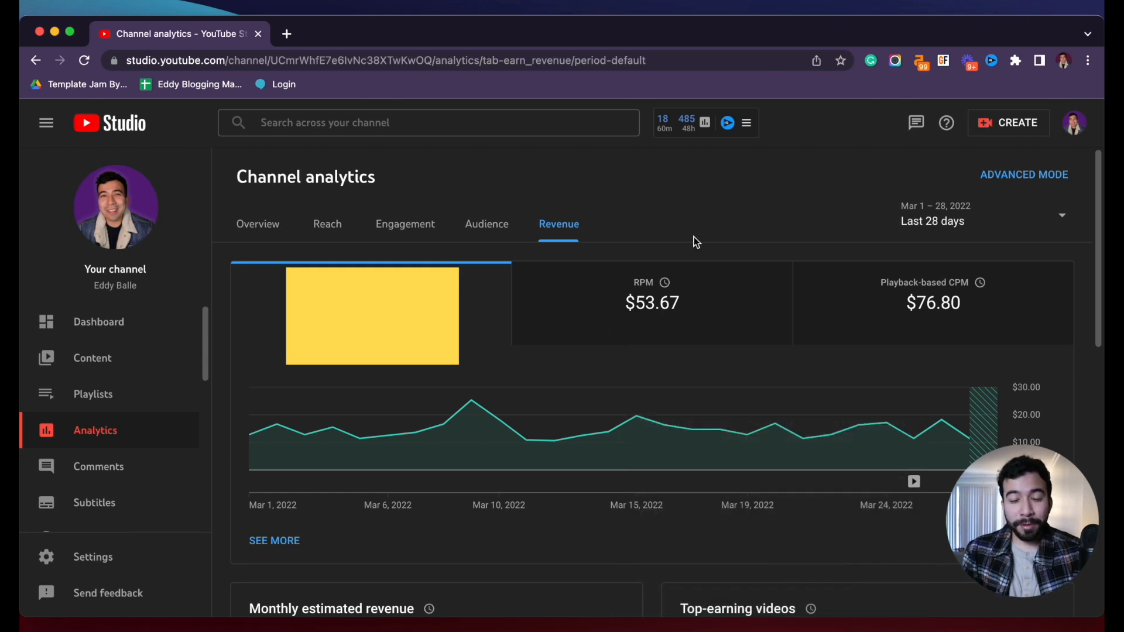
{"action": "mouse_move", "coordinate": [667, 247]}
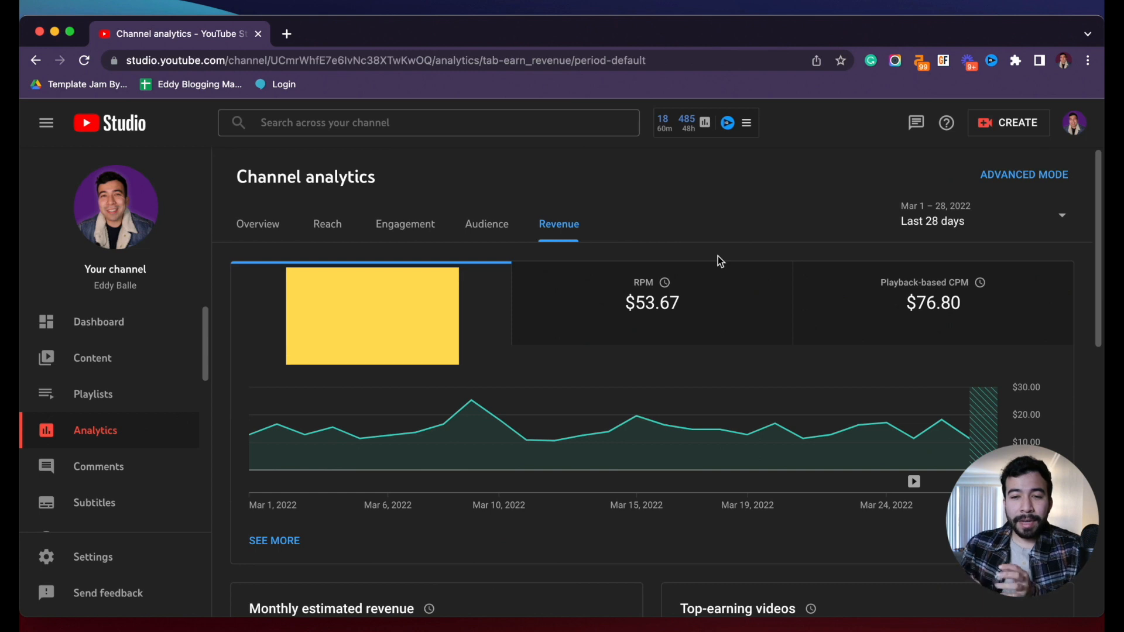
{"action": "mouse_move", "coordinate": [980, 282]}
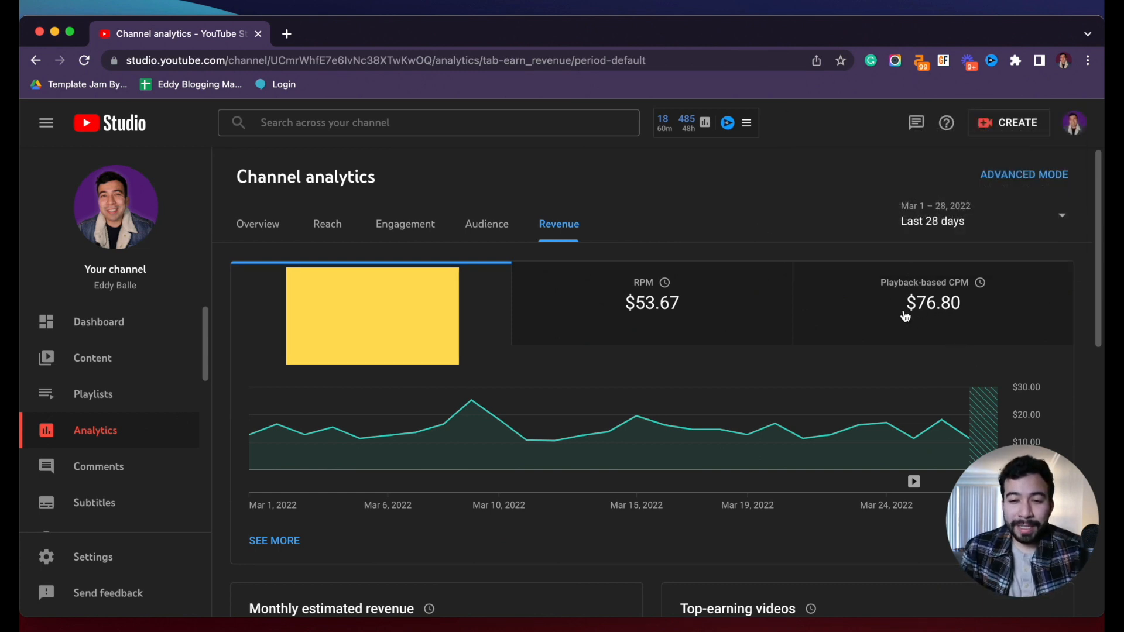
{"action": "mouse_move", "coordinate": [981, 283]}
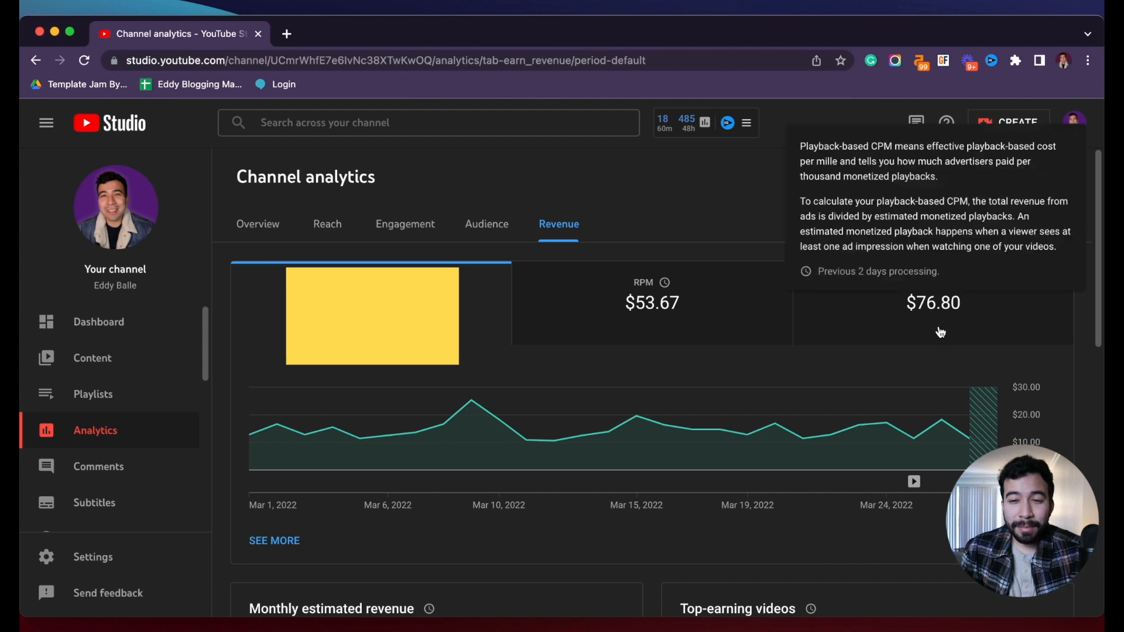
{"action": "mouse_move", "coordinate": [924, 354]}
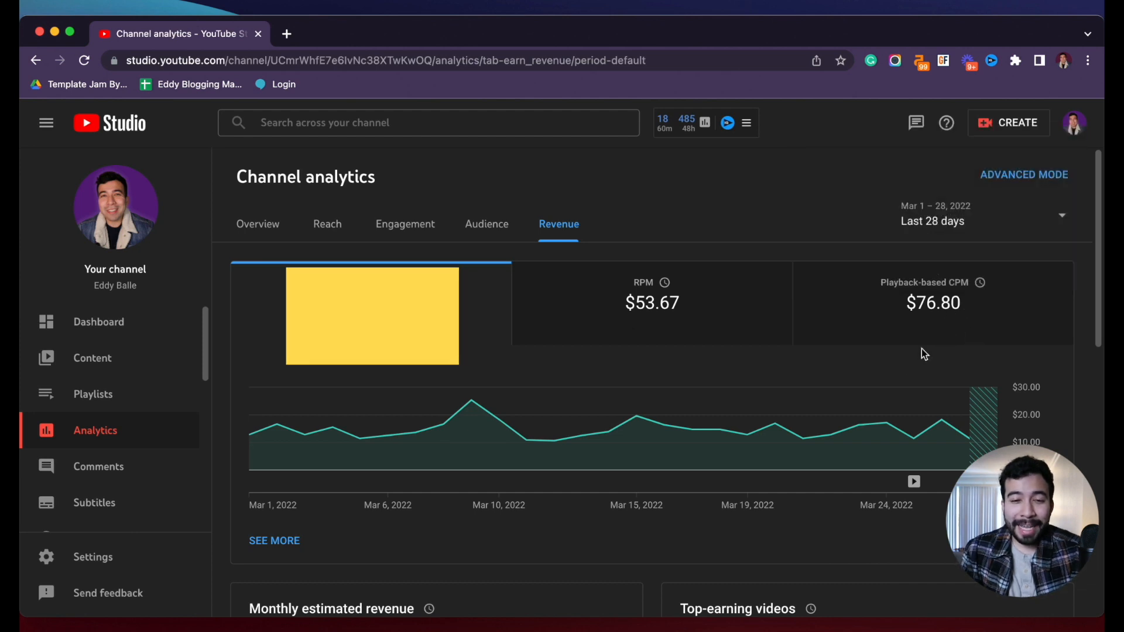
{"action": "mouse_move", "coordinate": [907, 372]}
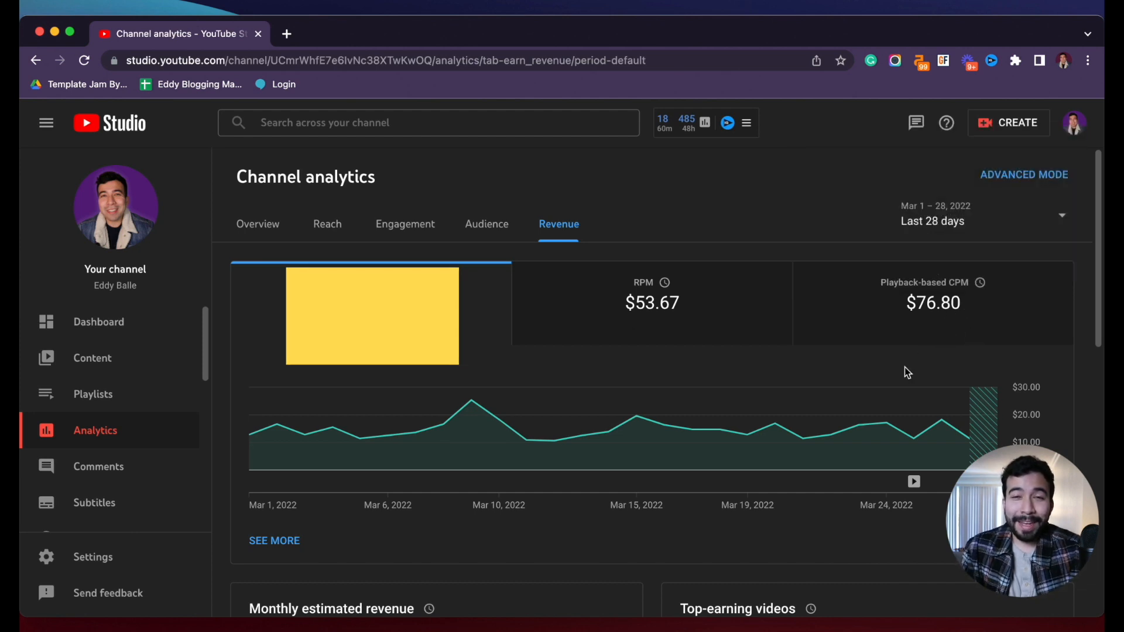
{"action": "mouse_move", "coordinate": [789, 249]}
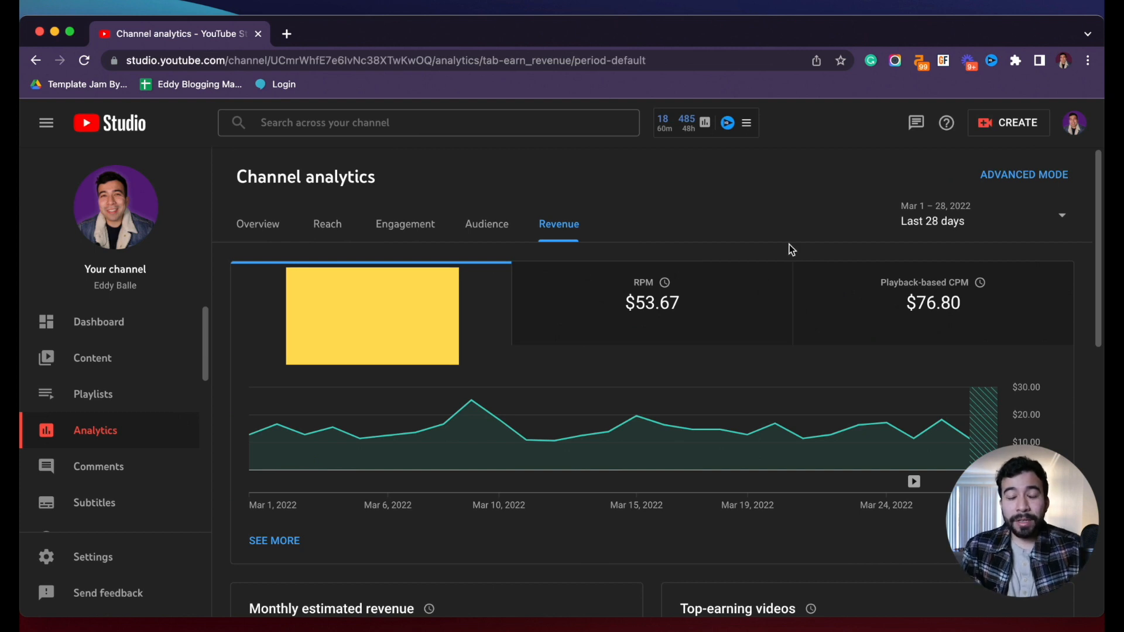
{"action": "mouse_move", "coordinate": [762, 217]}
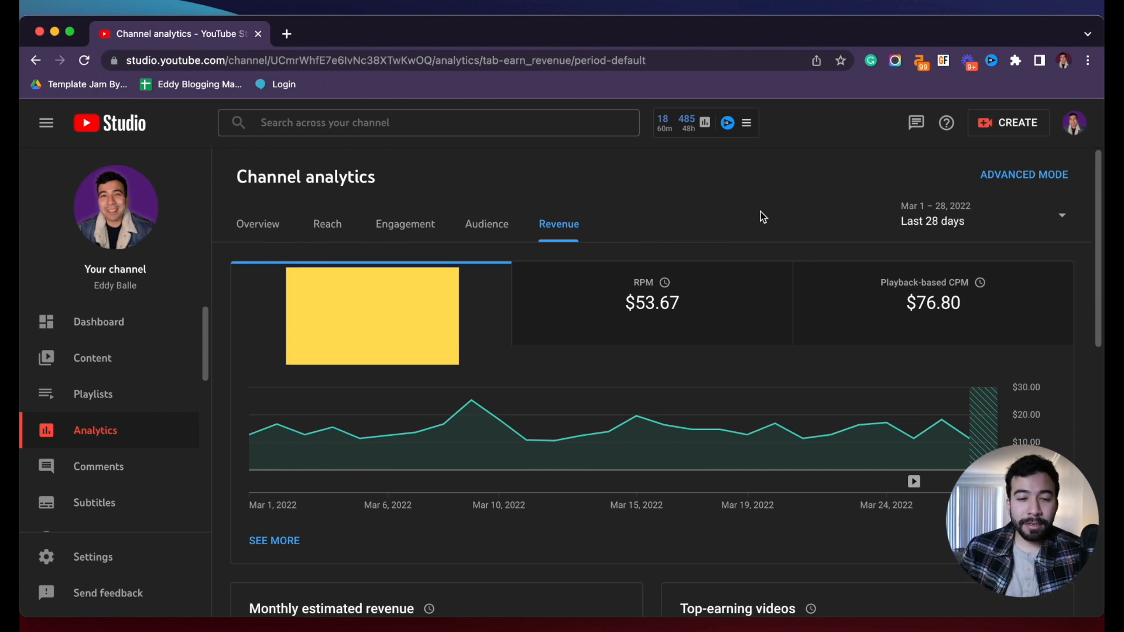
{"action": "mouse_move", "coordinate": [652, 207]}
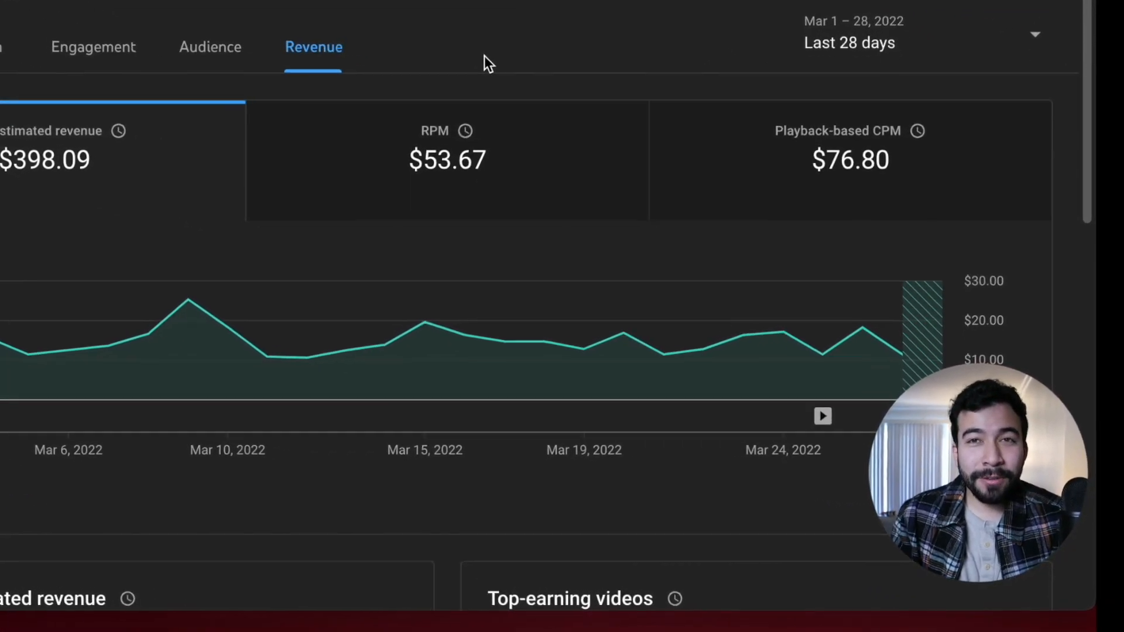
{"action": "scroll", "scroll_direction": "down", "scroll_amount": 3}
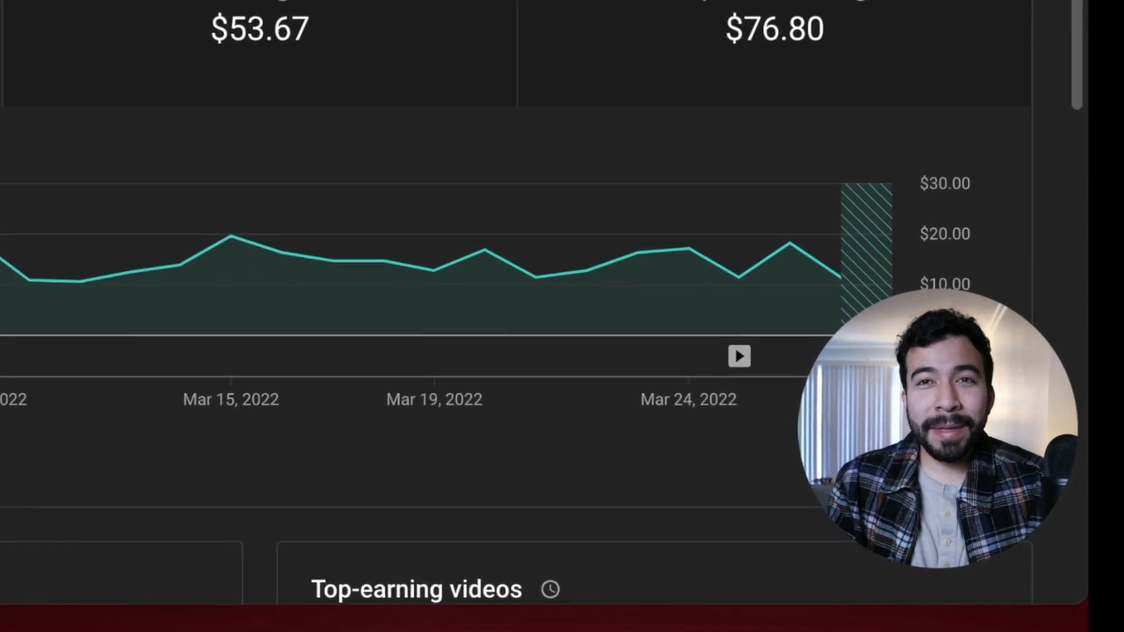
{"action": "scroll", "scroll_direction": "down", "scroll_amount": 3}
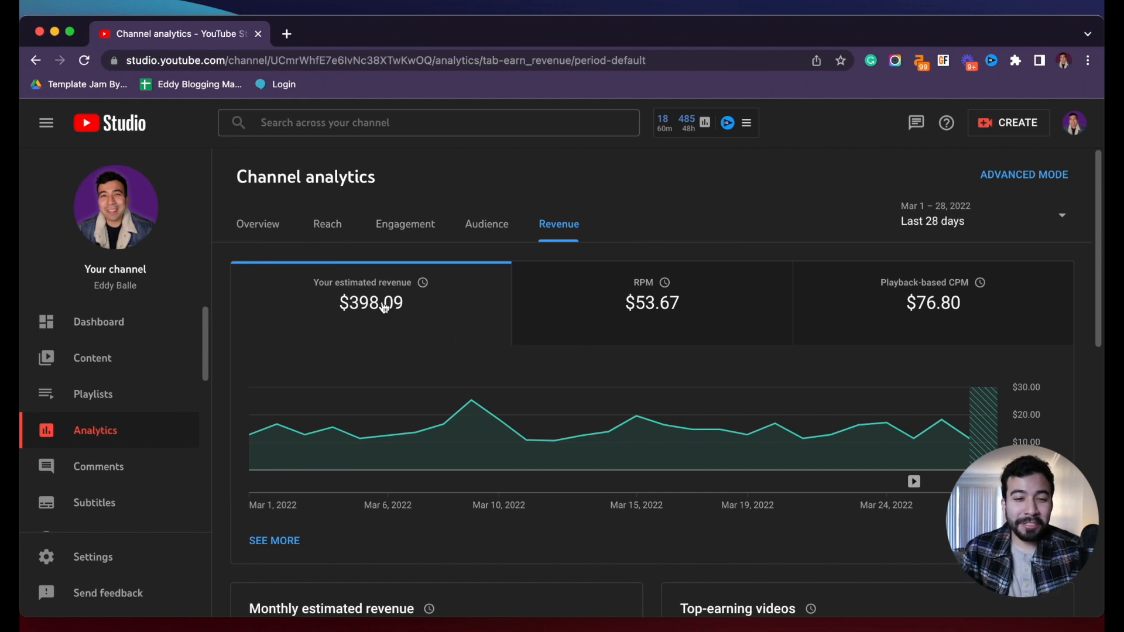
{"action": "mouse_move", "coordinate": [673, 248]}
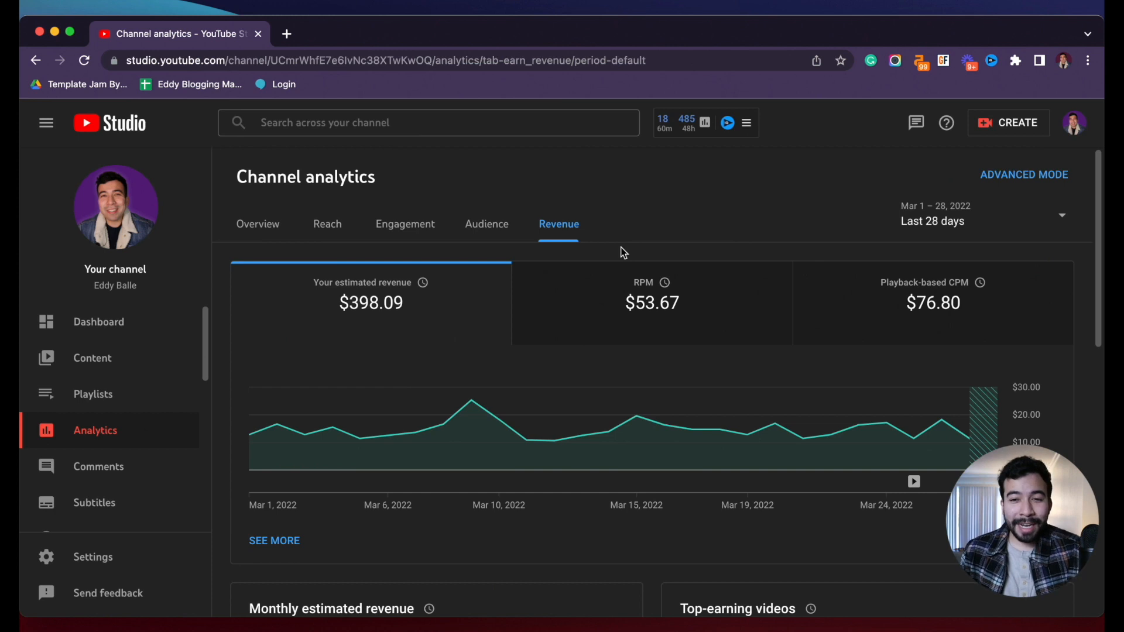
{"action": "mouse_move", "coordinate": [780, 238]}
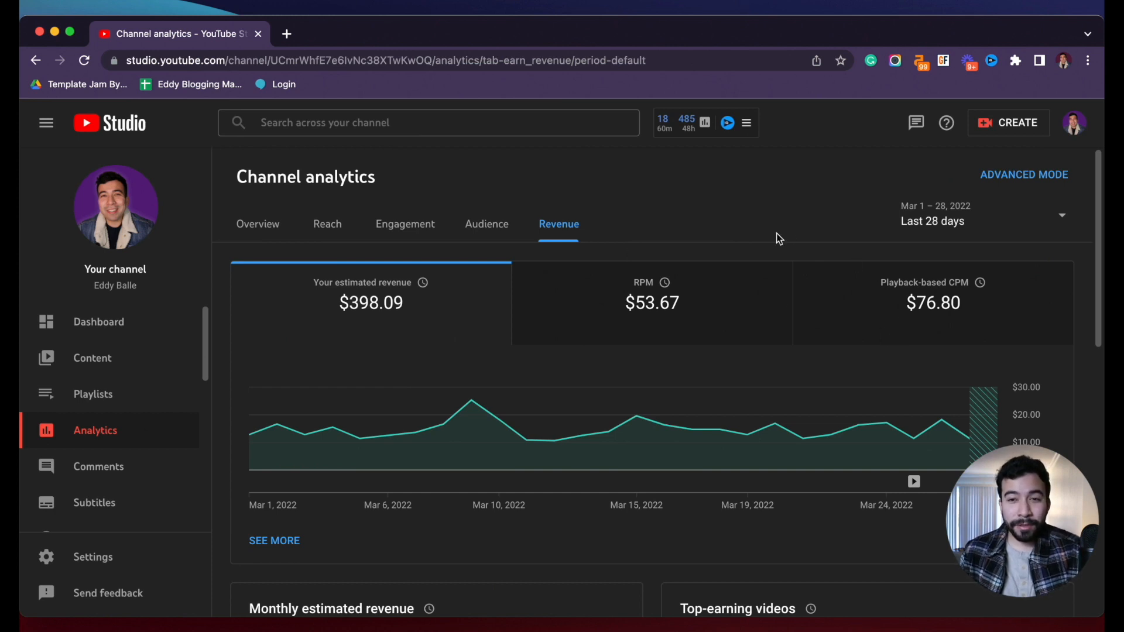
{"action": "mouse_move", "coordinate": [888, 155]}
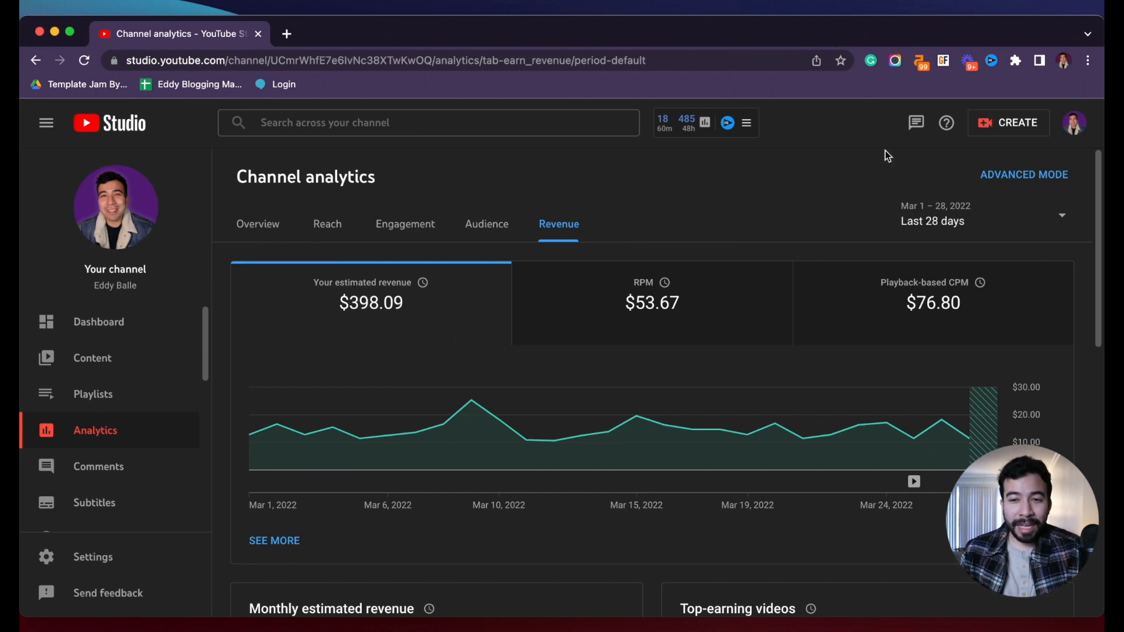
{"action": "mouse_move", "coordinate": [652, 209]}
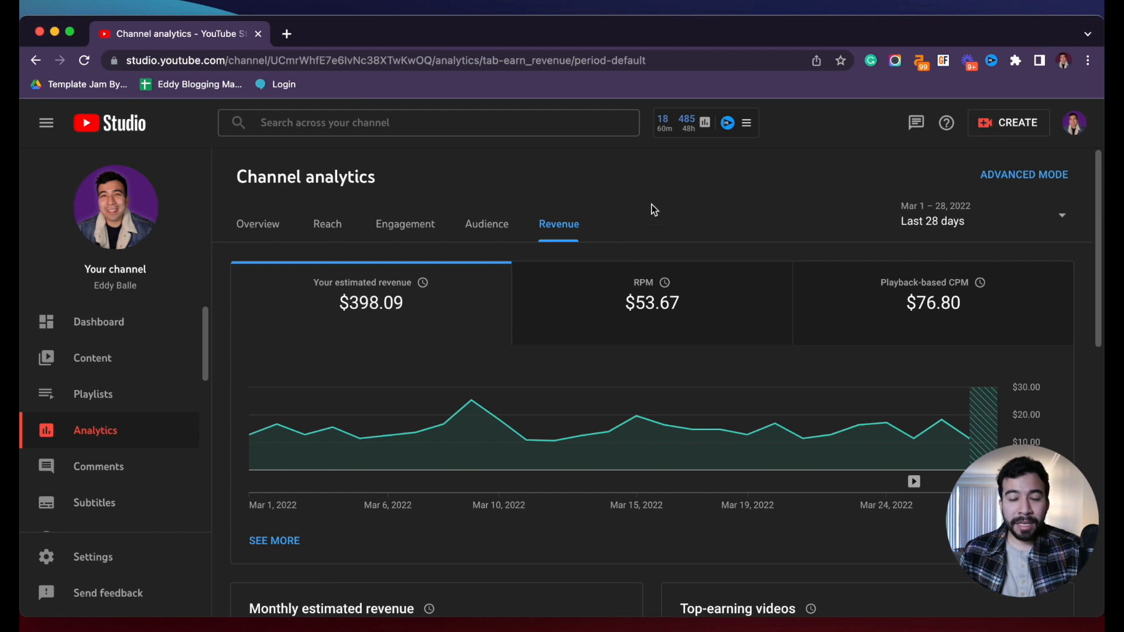
{"action": "mouse_move", "coordinate": [453, 193]}
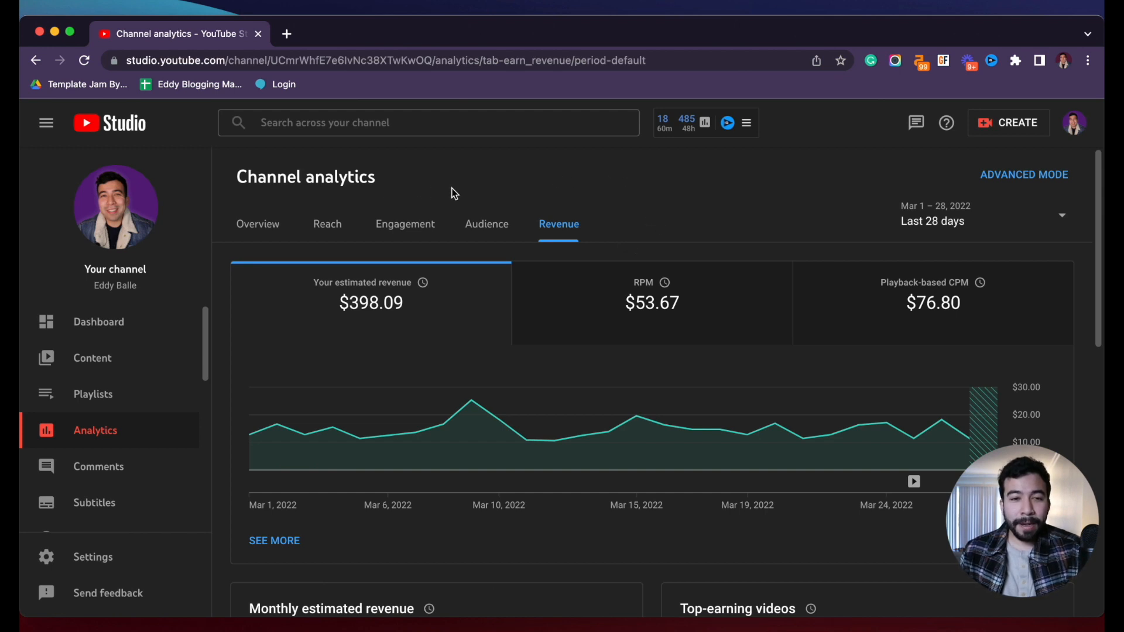
{"action": "mouse_move", "coordinate": [649, 181]}
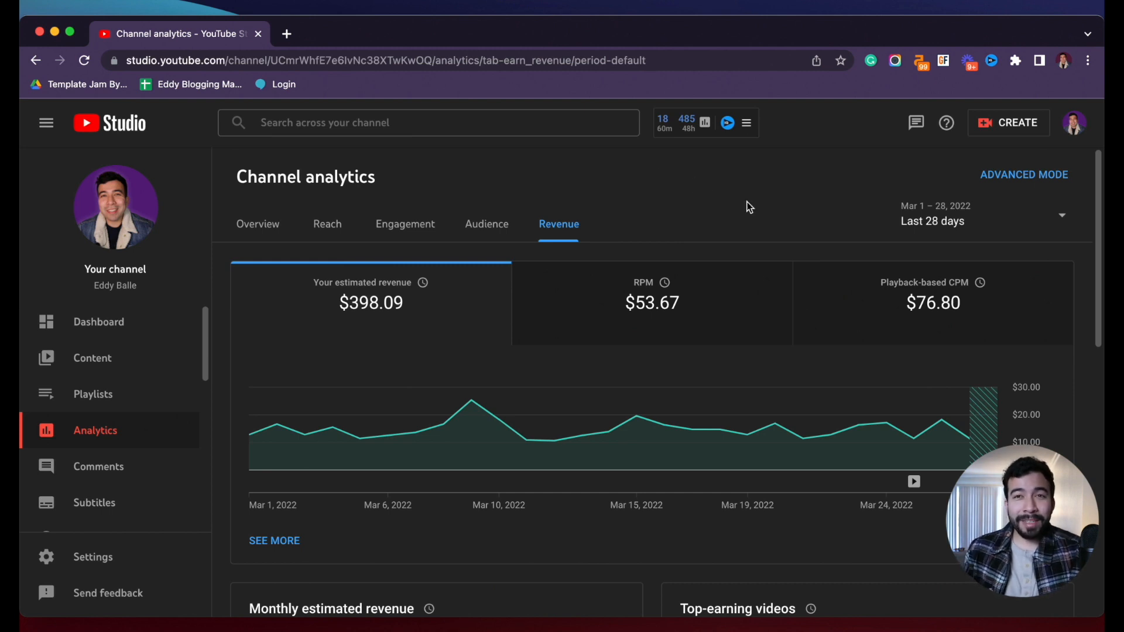
{"action": "mouse_move", "coordinate": [646, 243]}
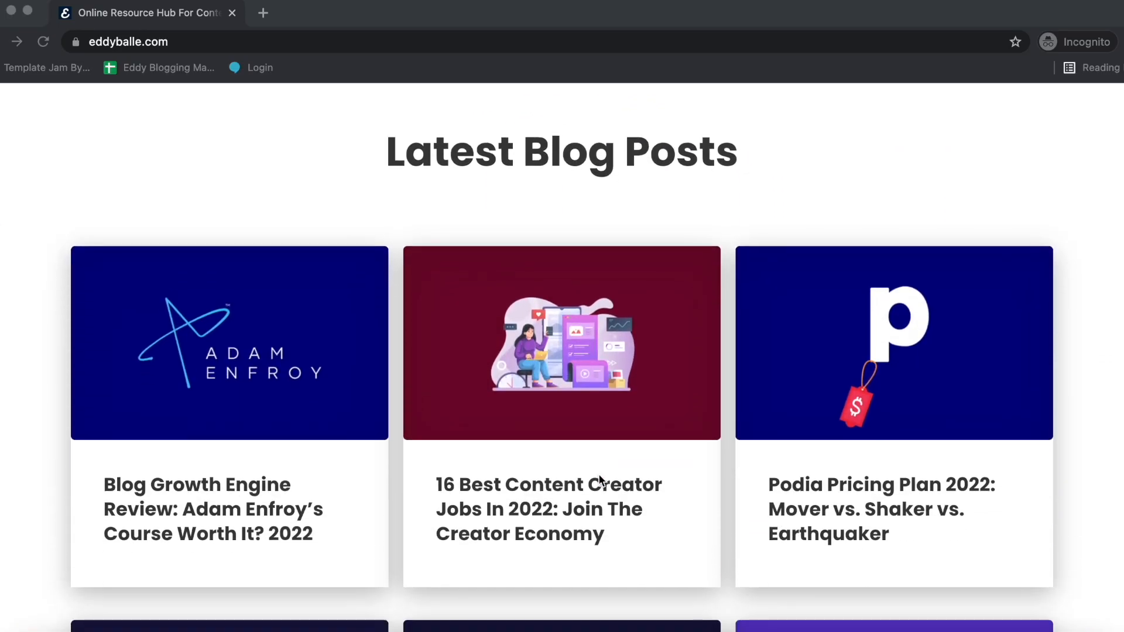
{"action": "scroll", "scroll_direction": "down", "scroll_amount": 3}
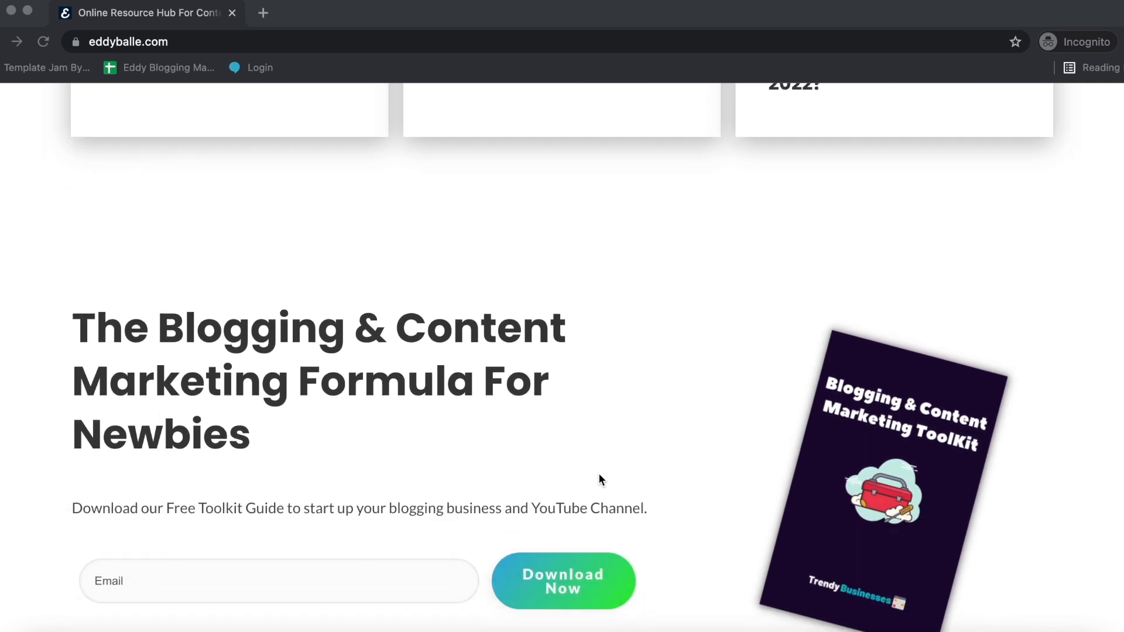
{"action": "scroll", "scroll_direction": "down", "scroll_amount": 3}
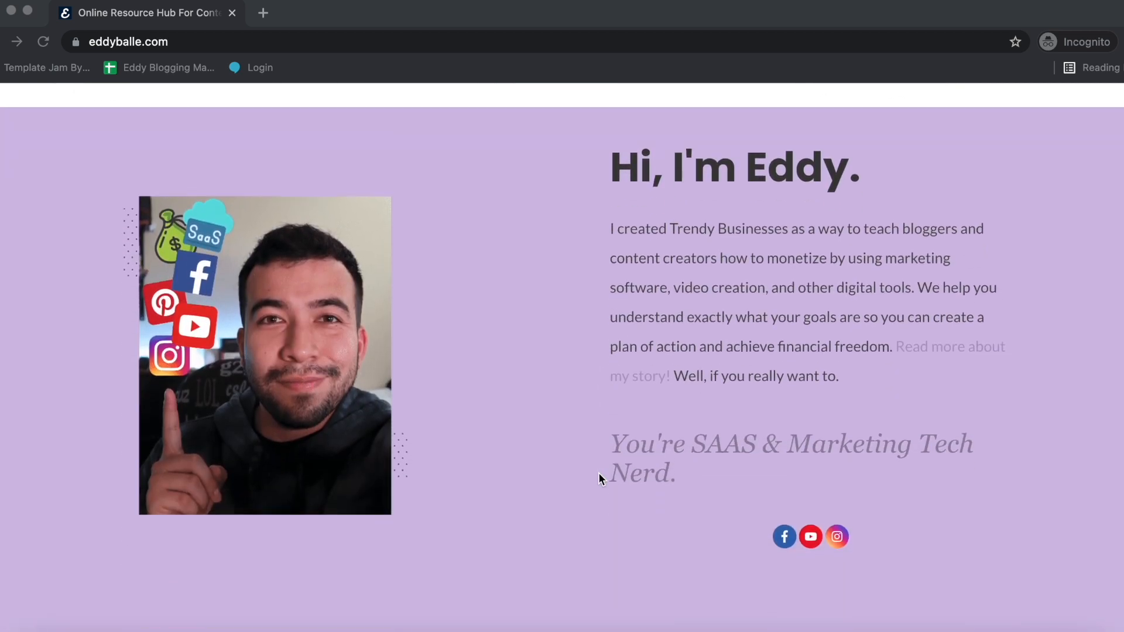
{"action": "scroll", "scroll_direction": "down", "scroll_amount": 3}
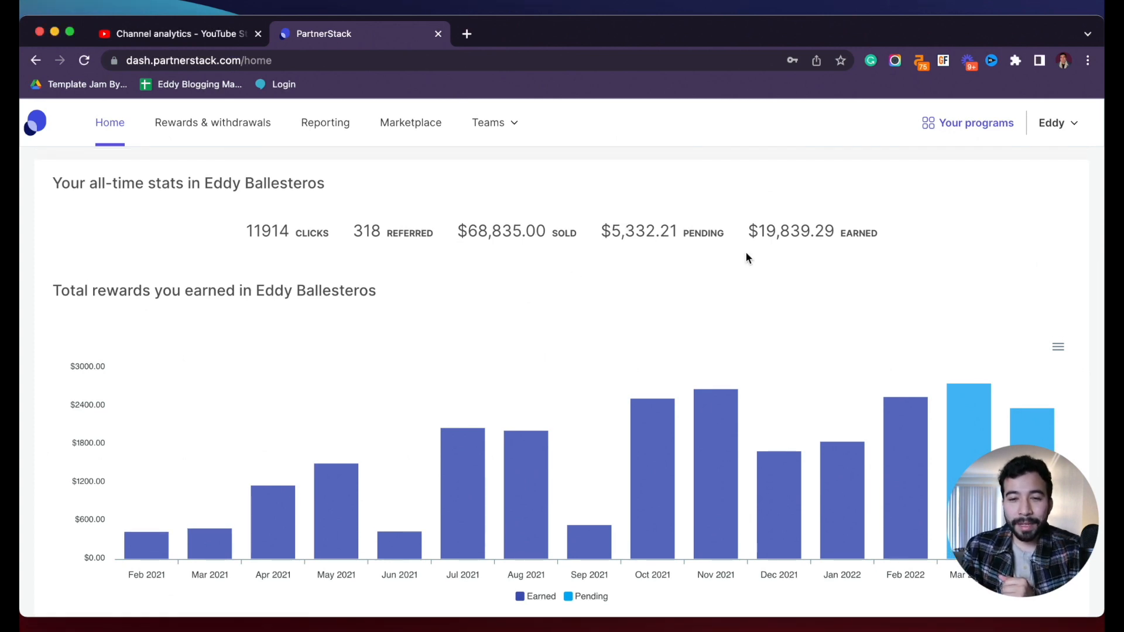
{"action": "mouse_move", "coordinate": [642, 269]}
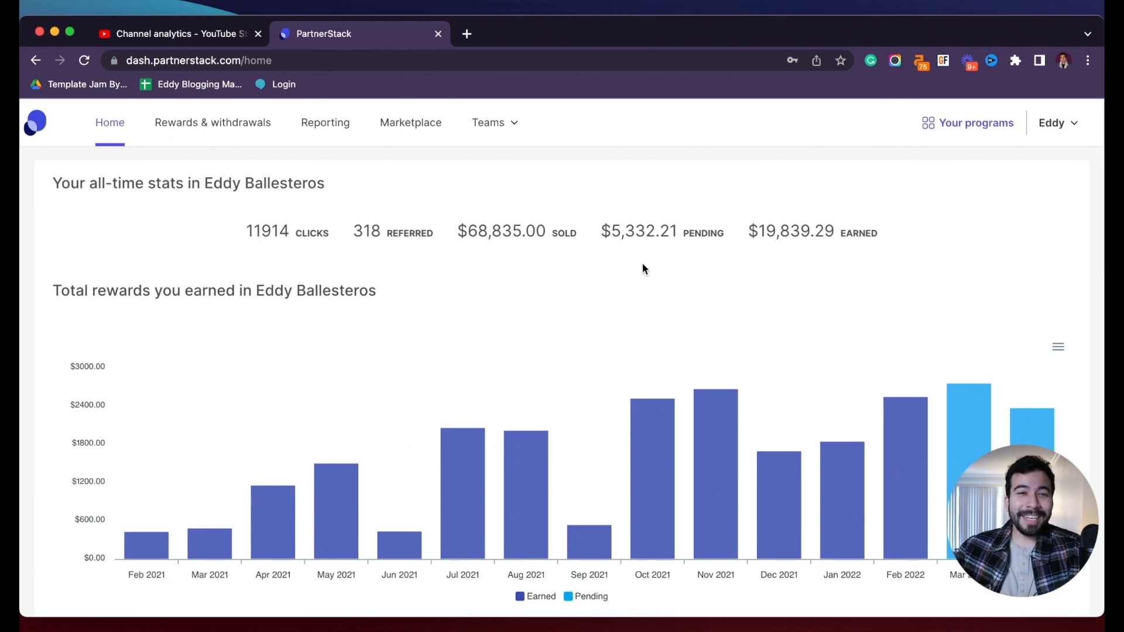
{"action": "left_click", "coordinate": [466, 34]}
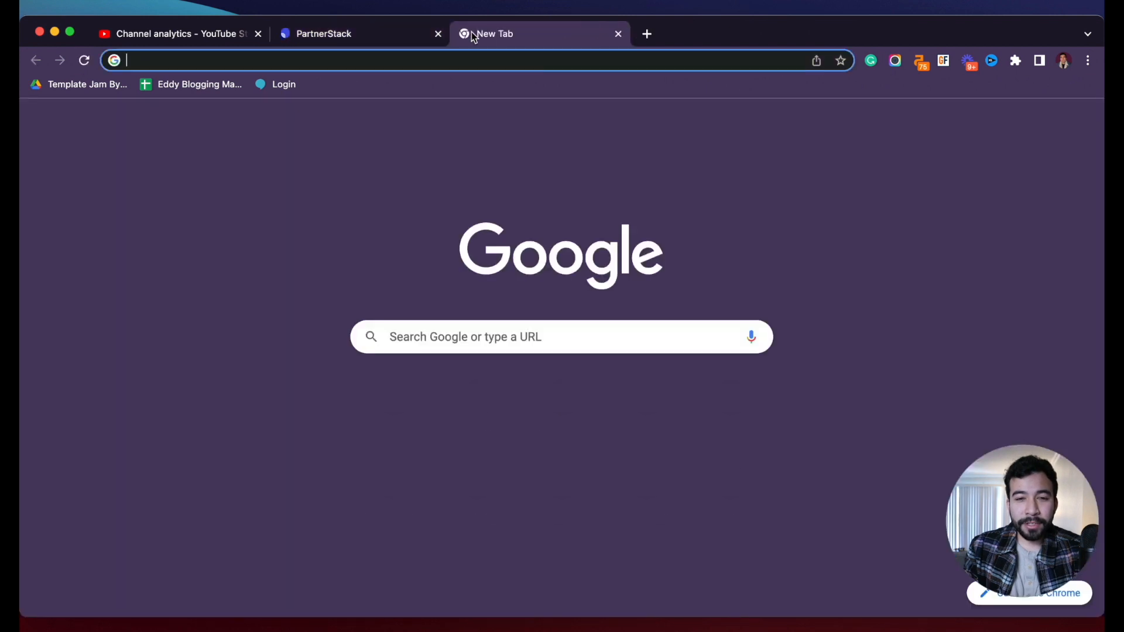
Open the Blog Growth Engine Review video from Your channel on youtube.com and expand its description.
{"action": "type", "text": "youtube.com"}
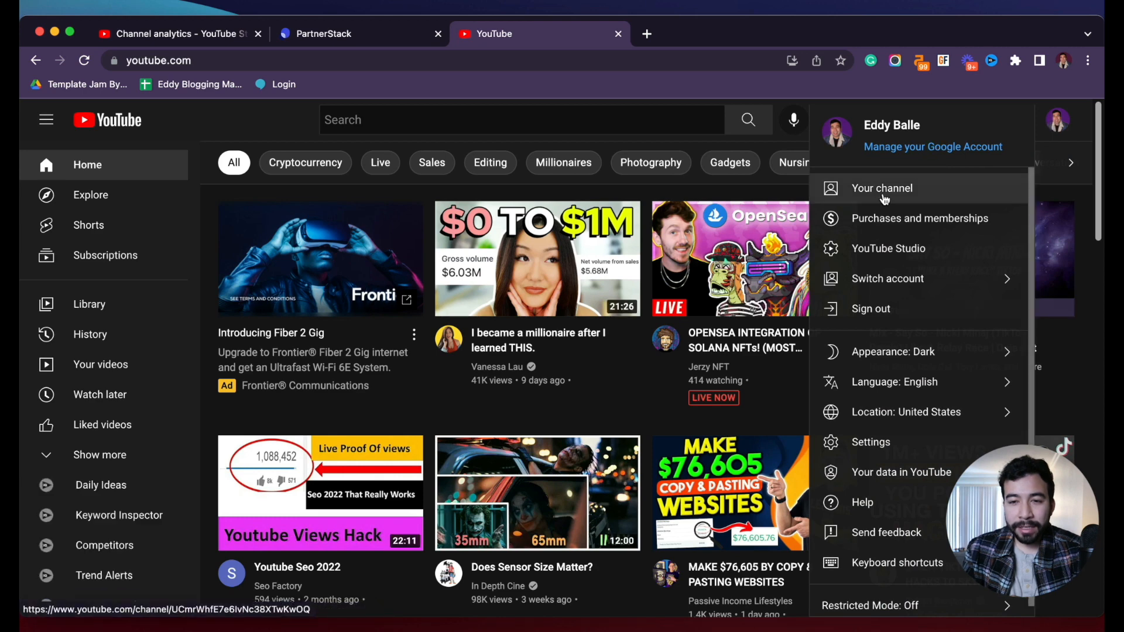
{"action": "left_click", "coordinate": [881, 188]}
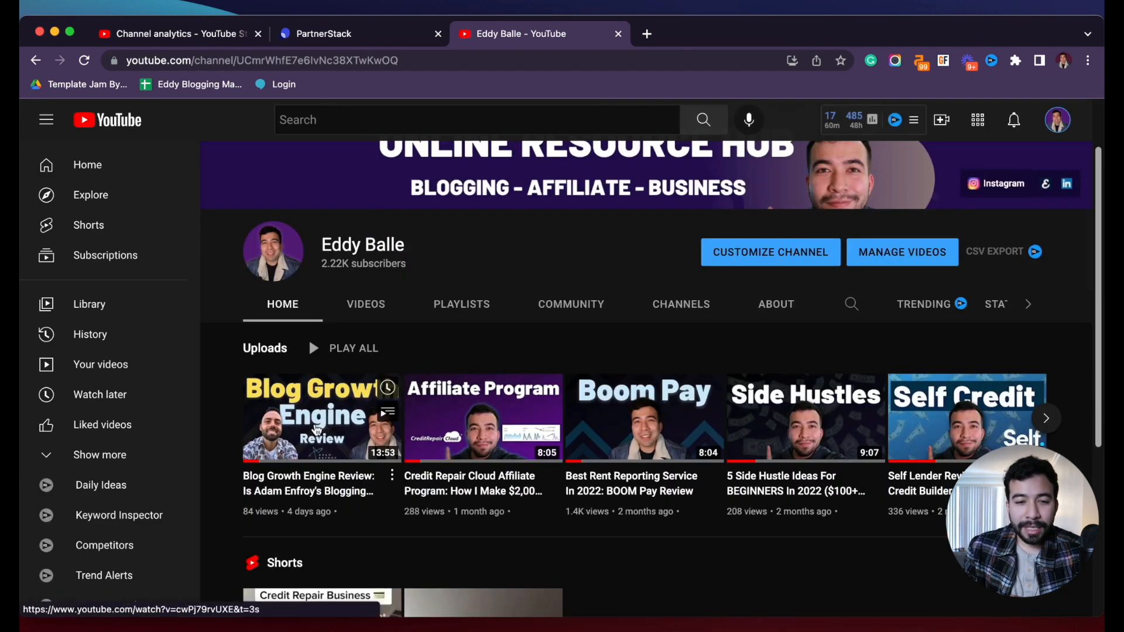
{"action": "left_click", "coordinate": [319, 418]}
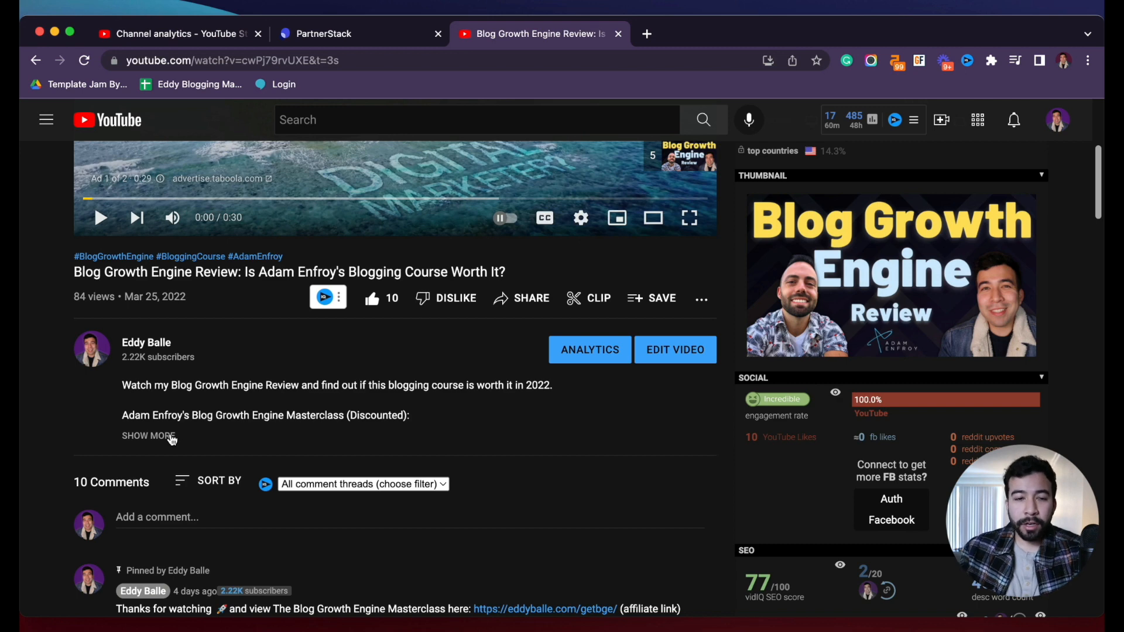
{"action": "left_click", "coordinate": [147, 435]}
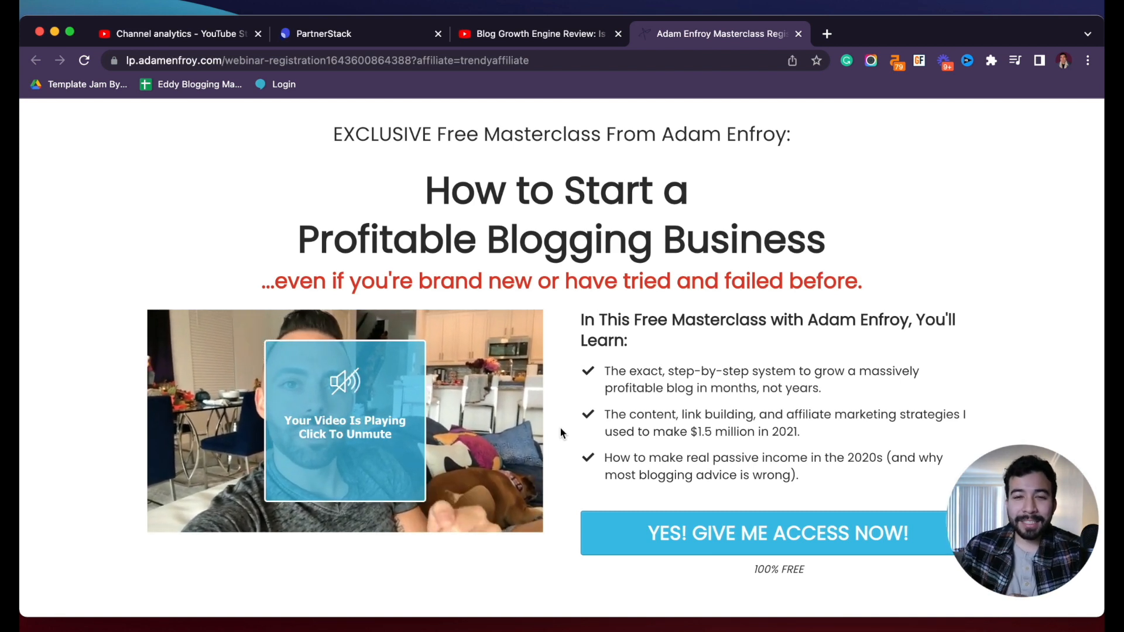
{"action": "mouse_move", "coordinate": [534, 34]}
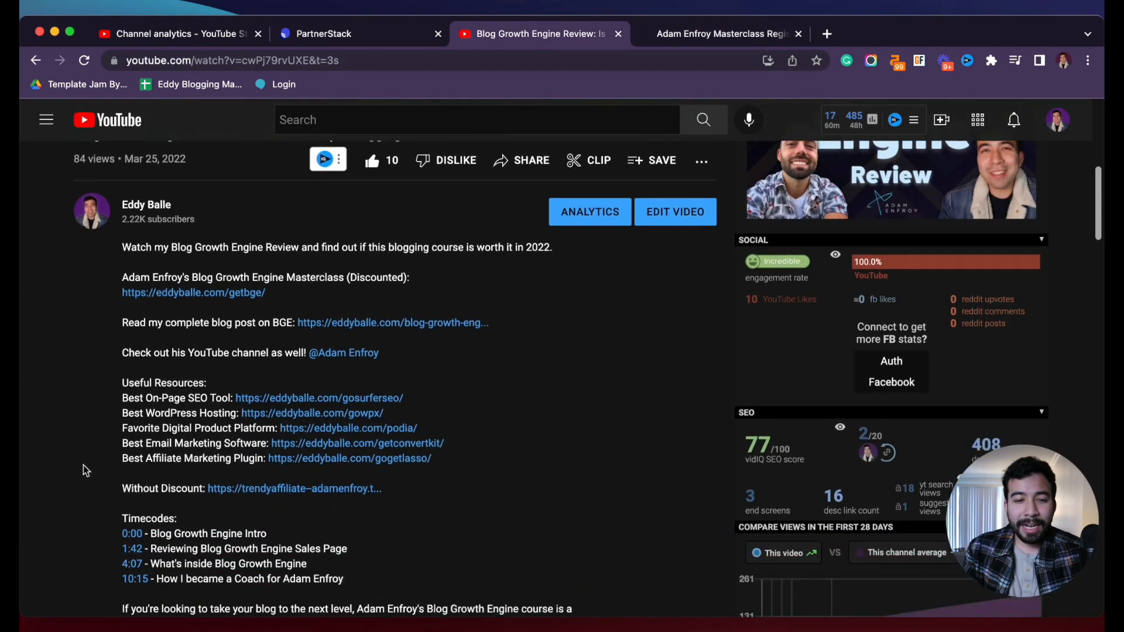
Scroll the description down to the Affiliate Disclaimer and hashtags, clearing the text selection.
{"action": "scroll", "scroll_direction": "down", "scroll_amount": 3}
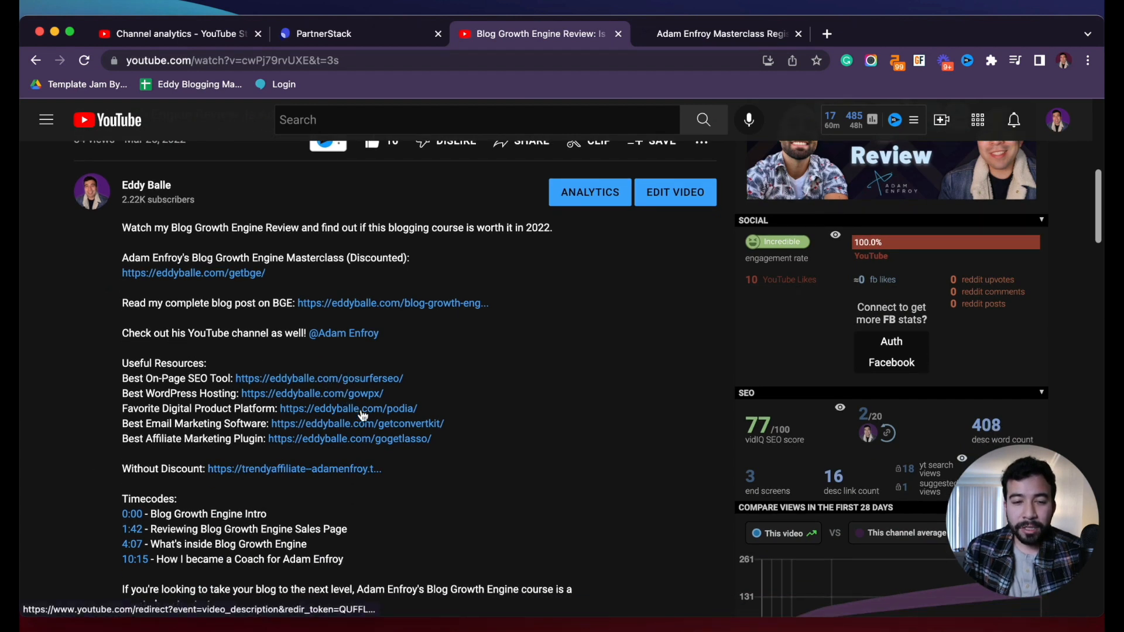
{"action": "scroll", "scroll_direction": "down", "scroll_amount": 3}
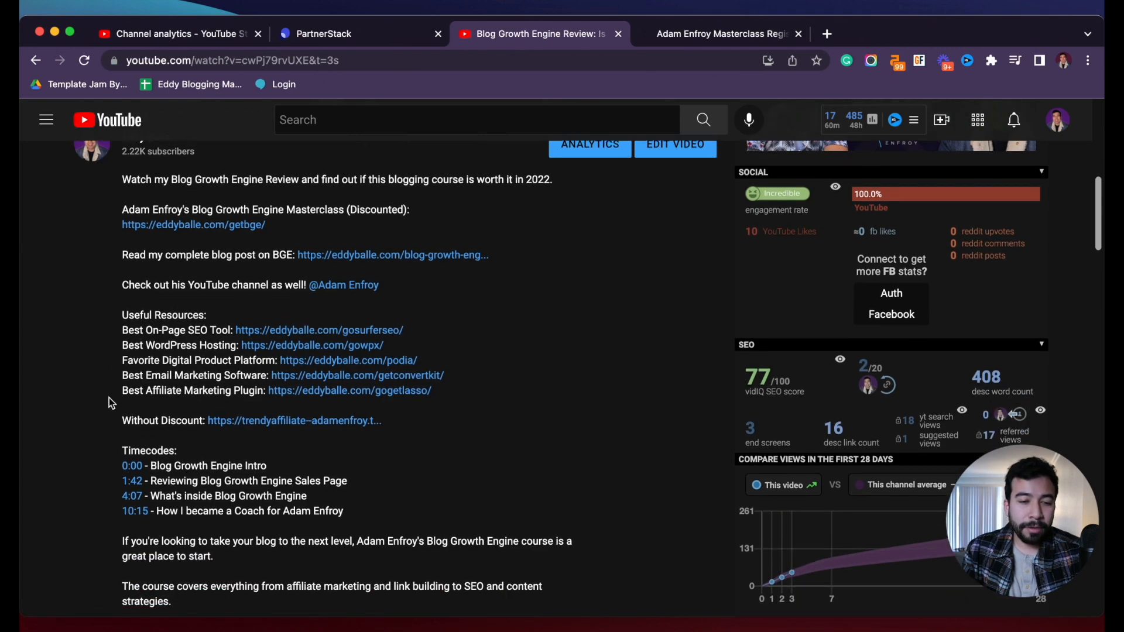
{"action": "scroll", "scroll_direction": "down", "scroll_amount": 3}
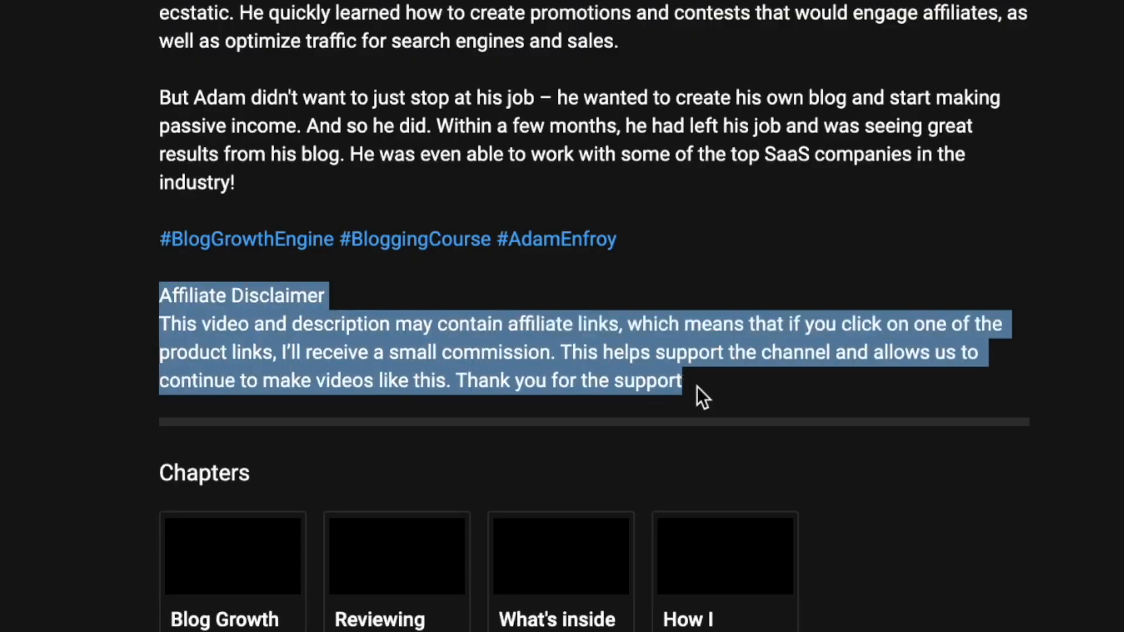
{"action": "left_click", "coordinate": [1101, 297]}
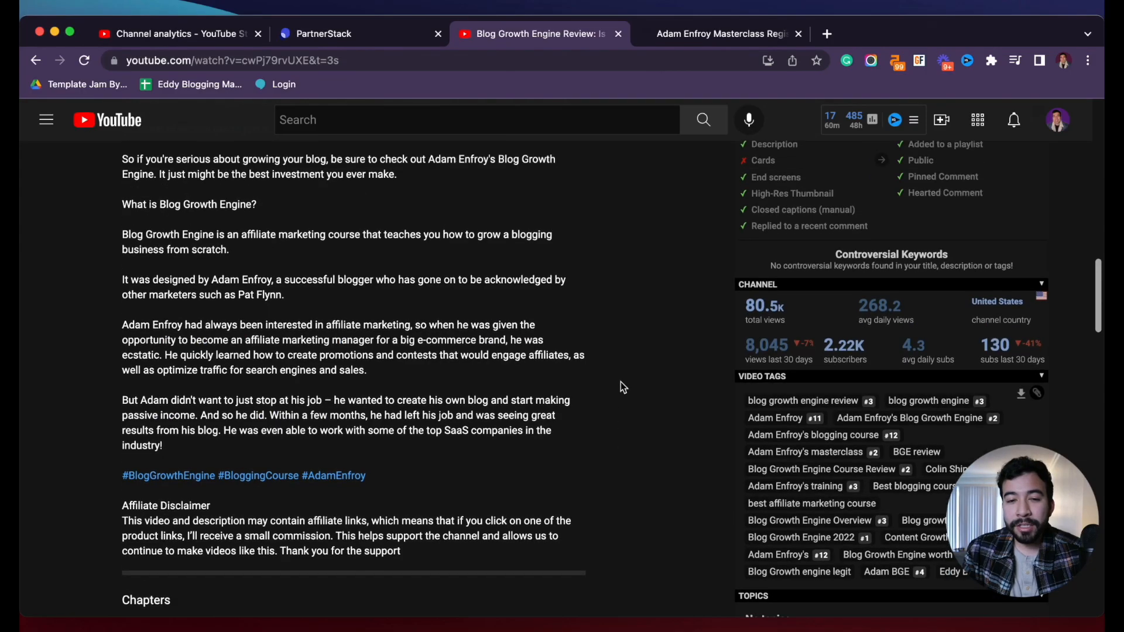
{"action": "scroll", "scroll_direction": "down", "scroll_amount": 3}
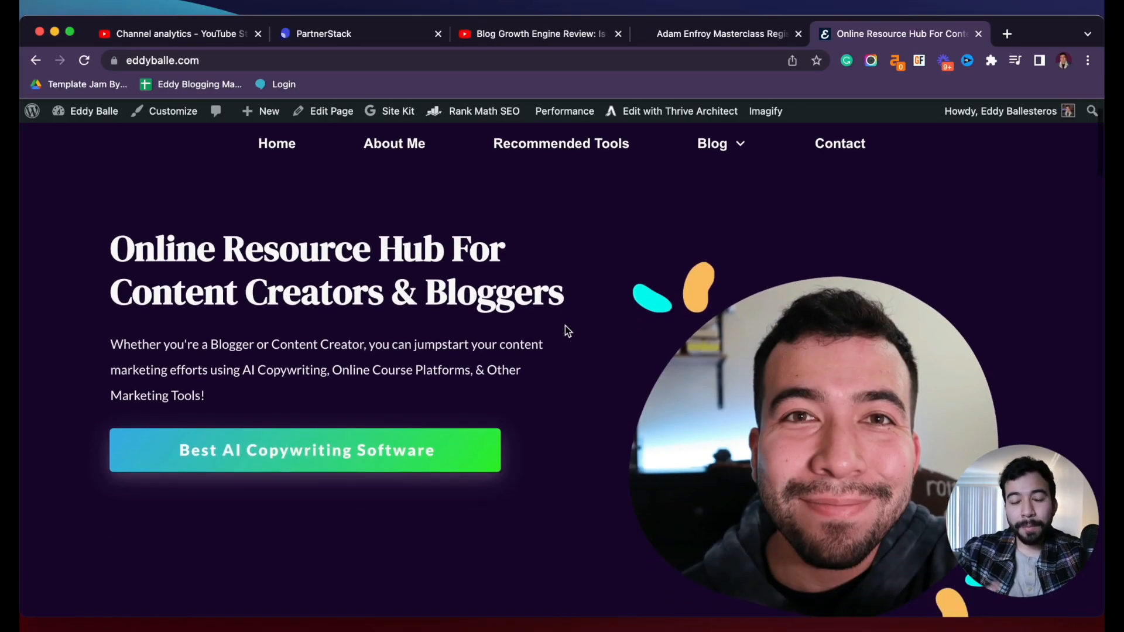
Scroll the eddyballe.com blog to reach the Credit Repair Cloud Review post.
{"action": "scroll", "scroll_direction": "down", "scroll_amount": 3}
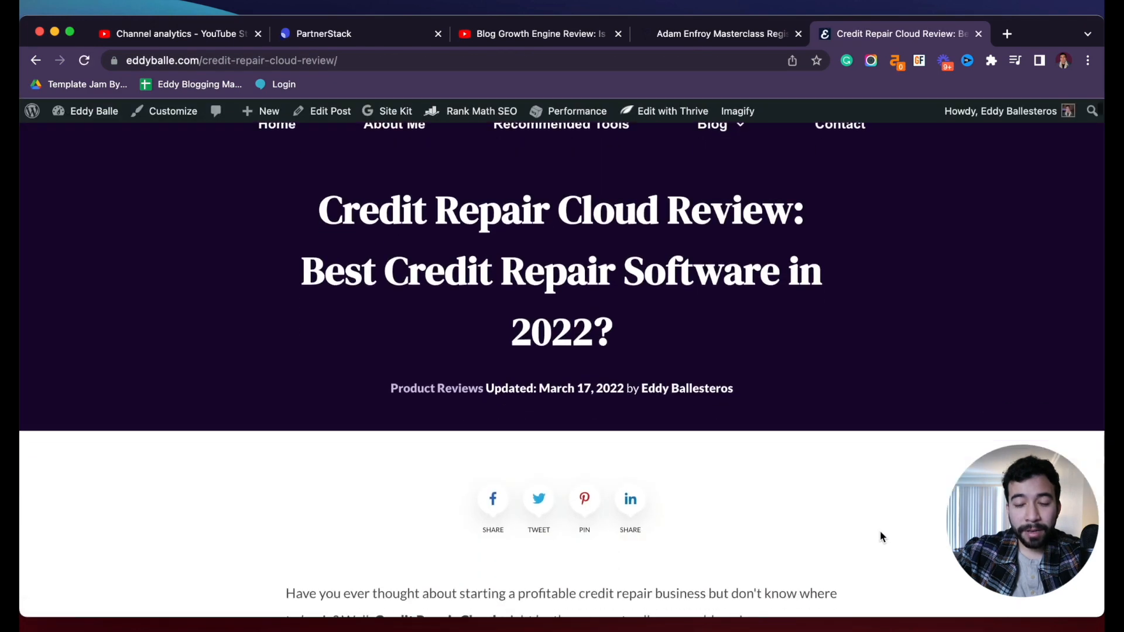
Scroll down to the Conclusion with the embedded review video and free-trial offer.
{"action": "scroll", "scroll_direction": "down", "scroll_amount": 3}
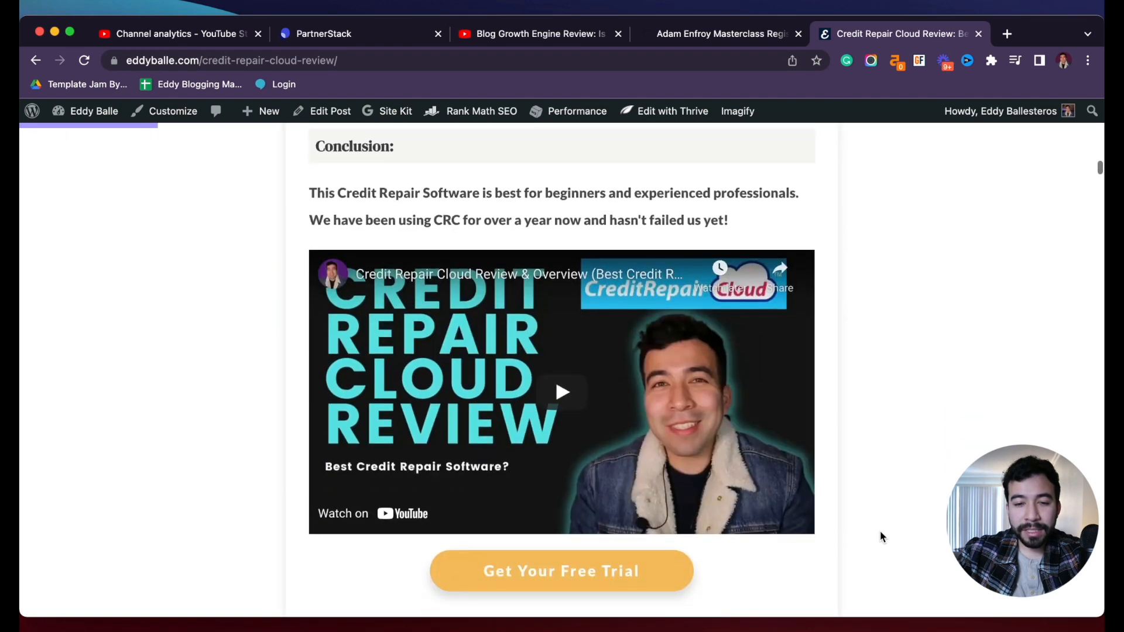
{"action": "mouse_move", "coordinate": [608, 439]}
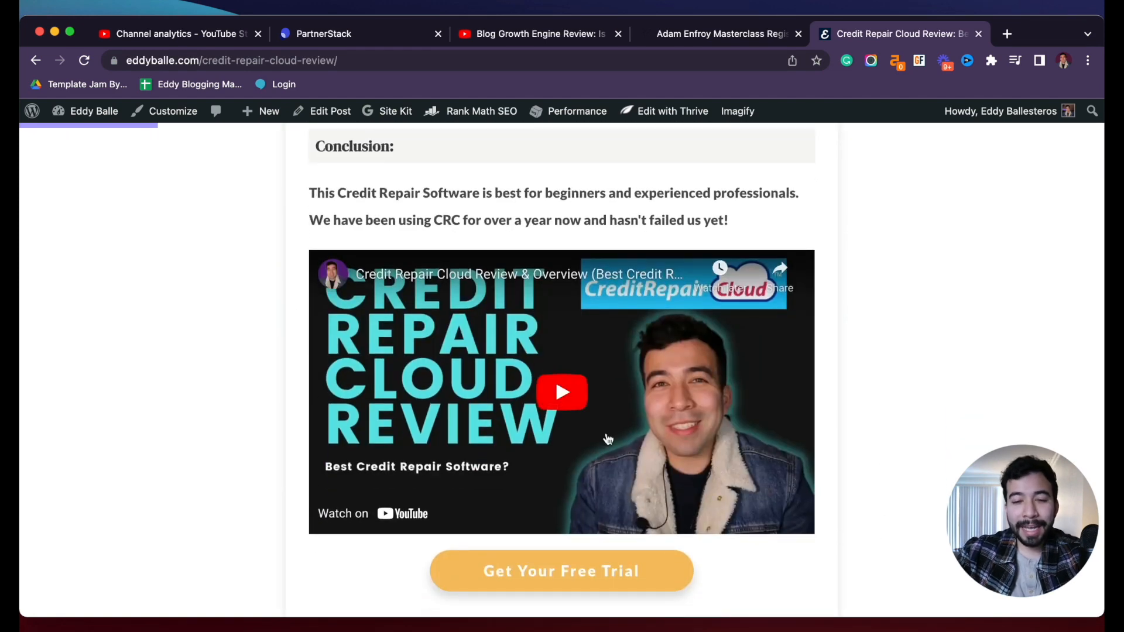
{"action": "mouse_move", "coordinate": [639, 416]}
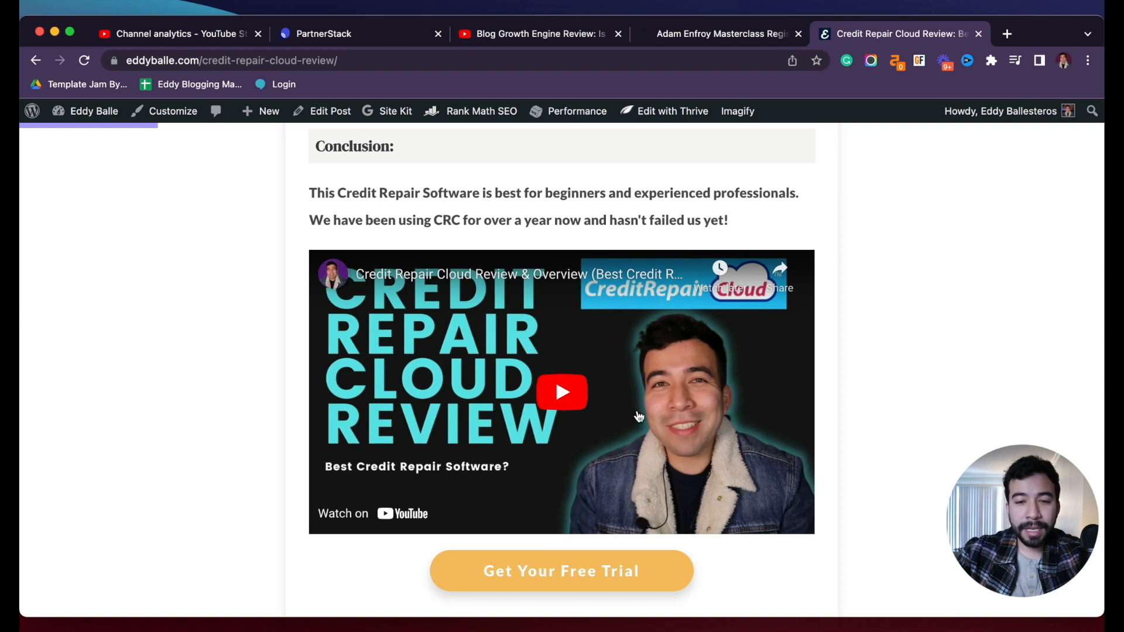
{"action": "mouse_move", "coordinate": [562, 393]}
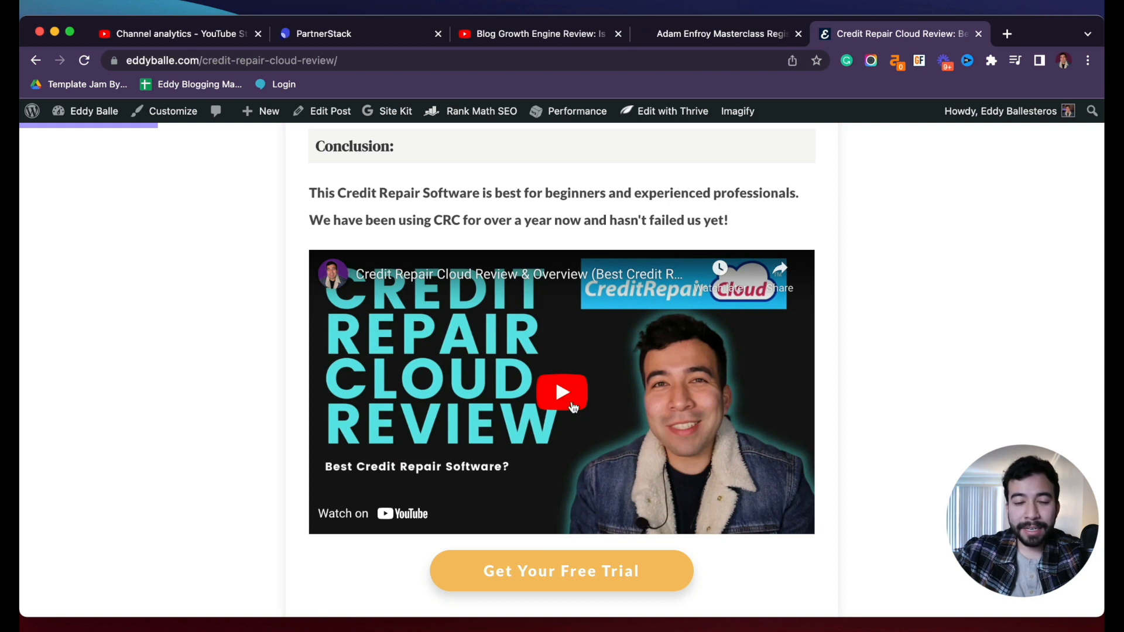
{"action": "mouse_move", "coordinate": [627, 398]}
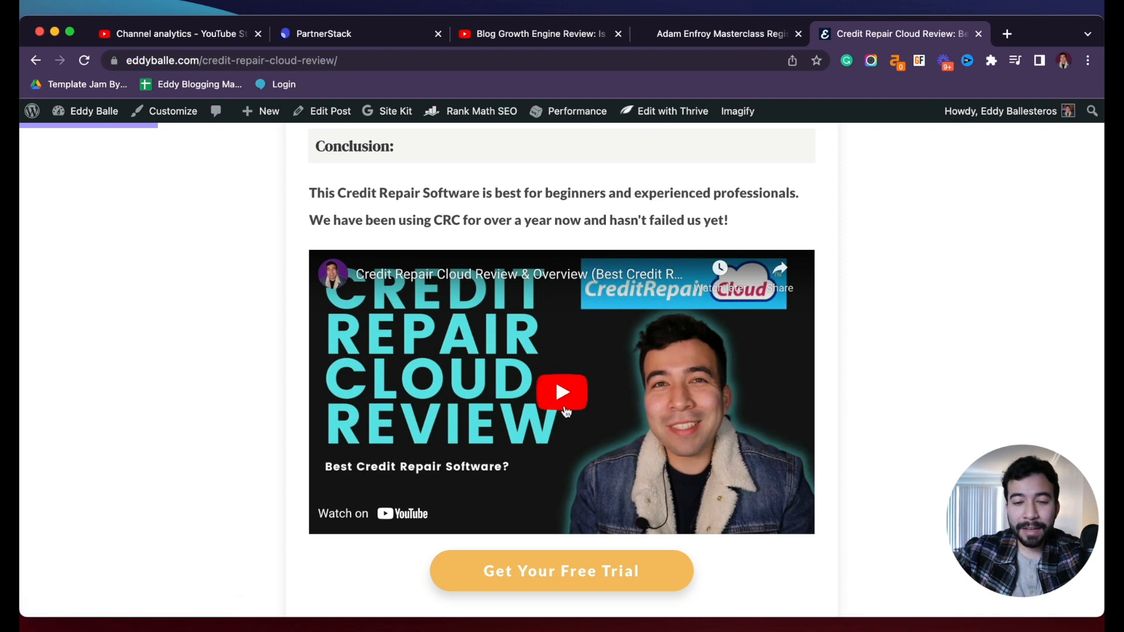
{"action": "scroll", "scroll_direction": "down", "scroll_amount": 3}
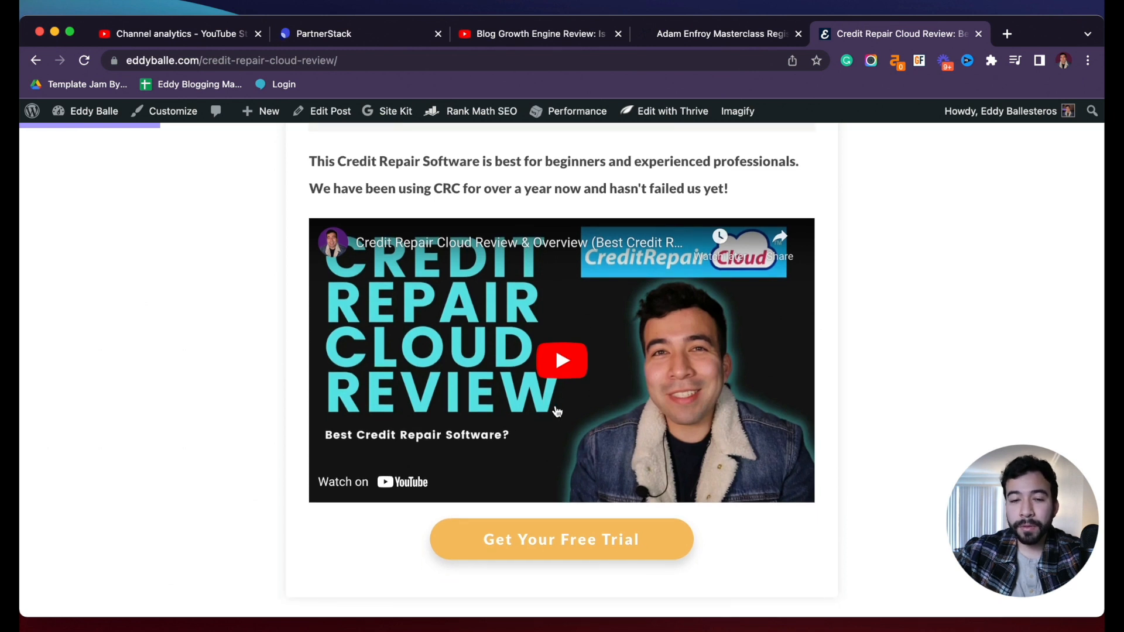
Open the embedded Credit Repair Cloud Review & Overview video on YouTube in a new tab.
{"action": "left_click", "coordinate": [562, 360]}
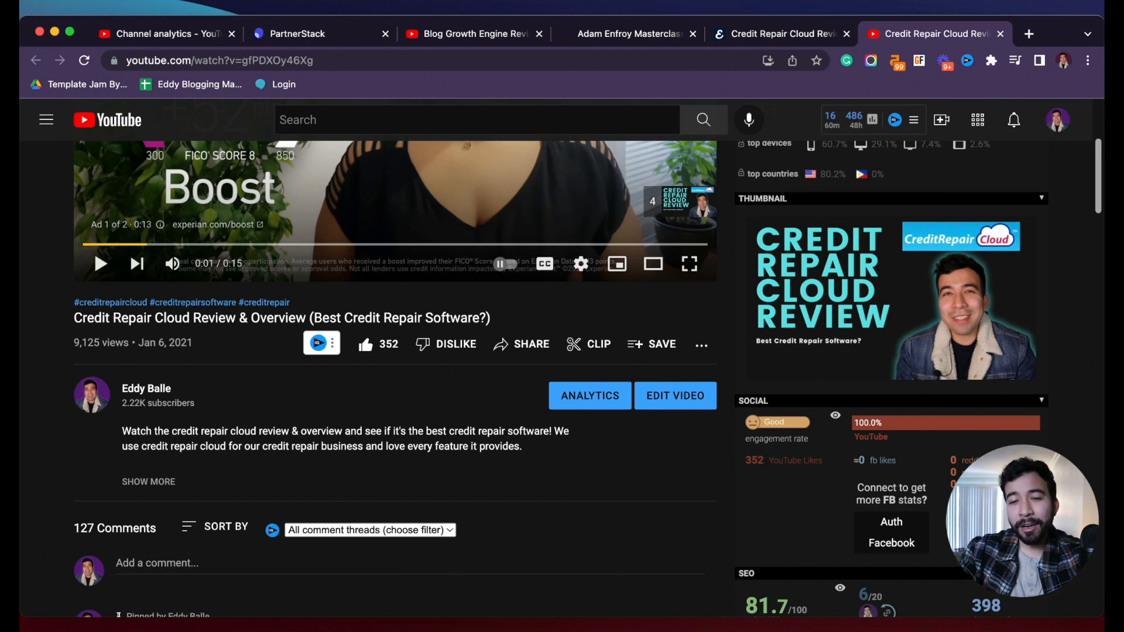
{"action": "mouse_move", "coordinate": [331, 467]}
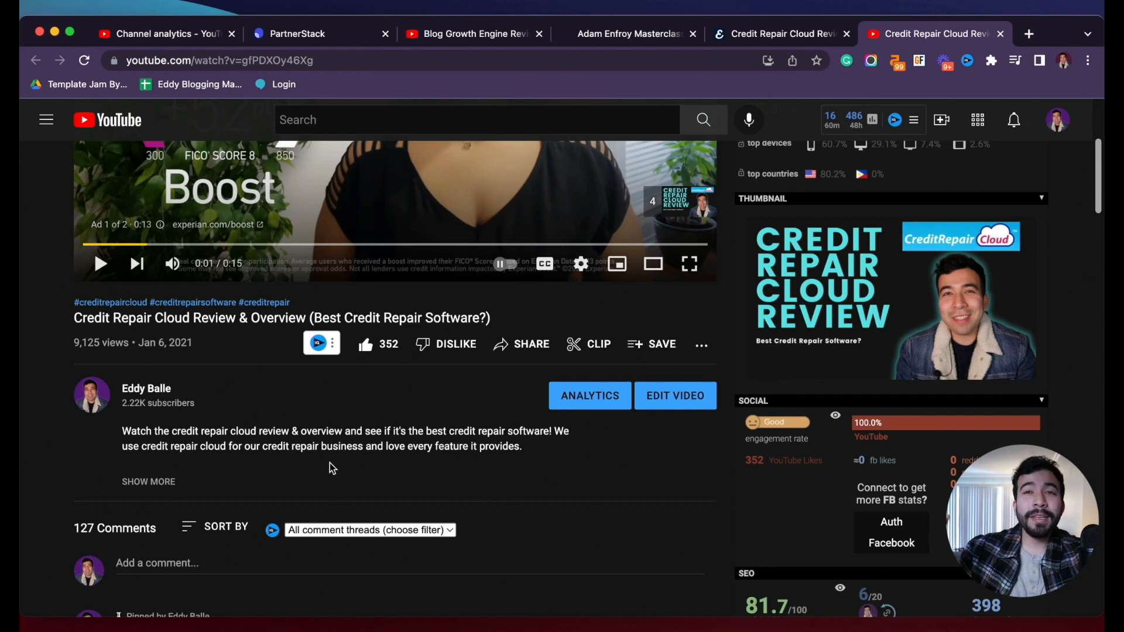